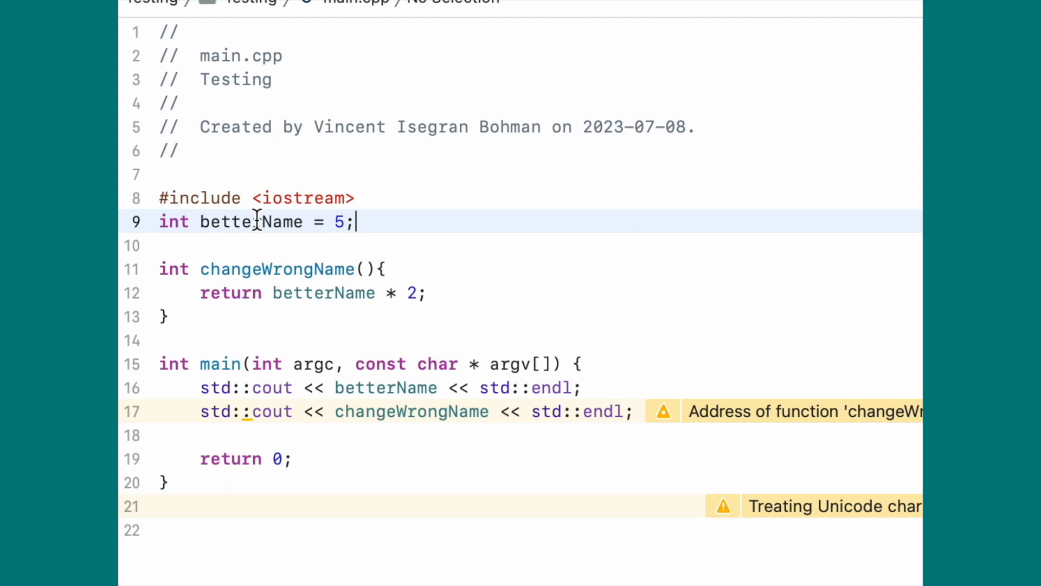
Rename the global variable betterName to anoName across all three occurrences via Refactor > Rename
right_click(247, 222)
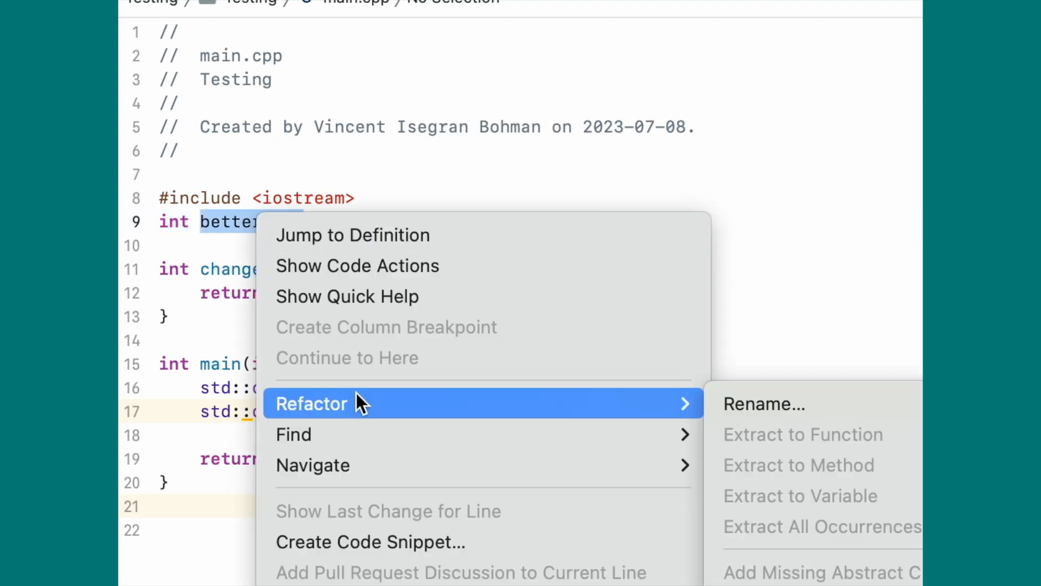
left_click(764, 404)
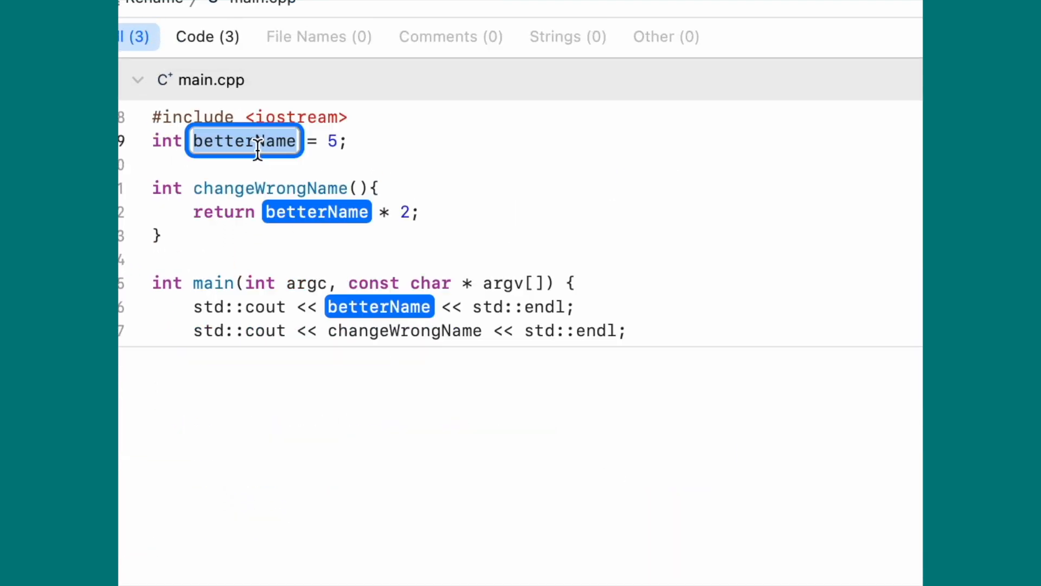
type("anoName")
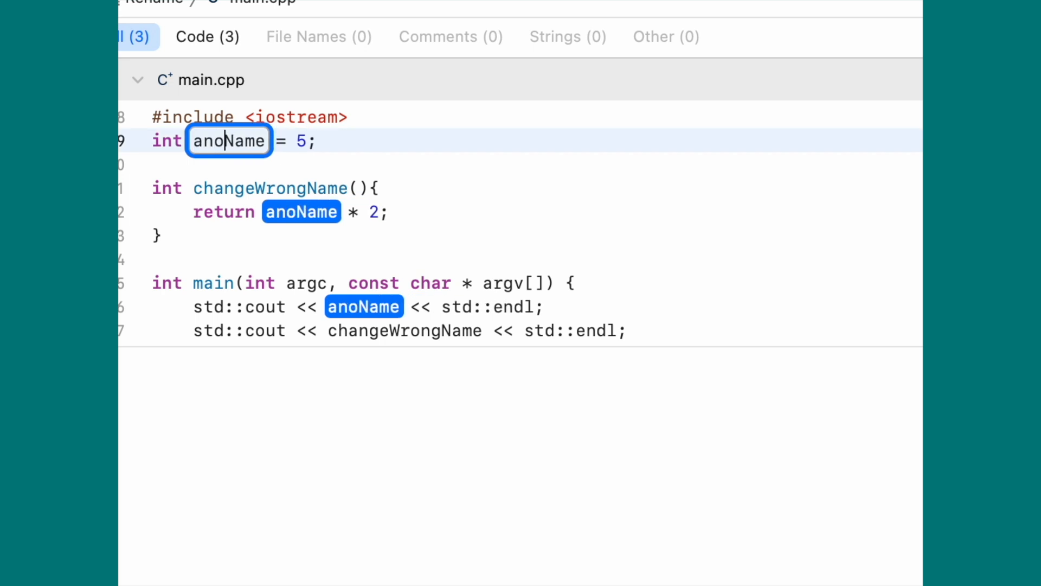